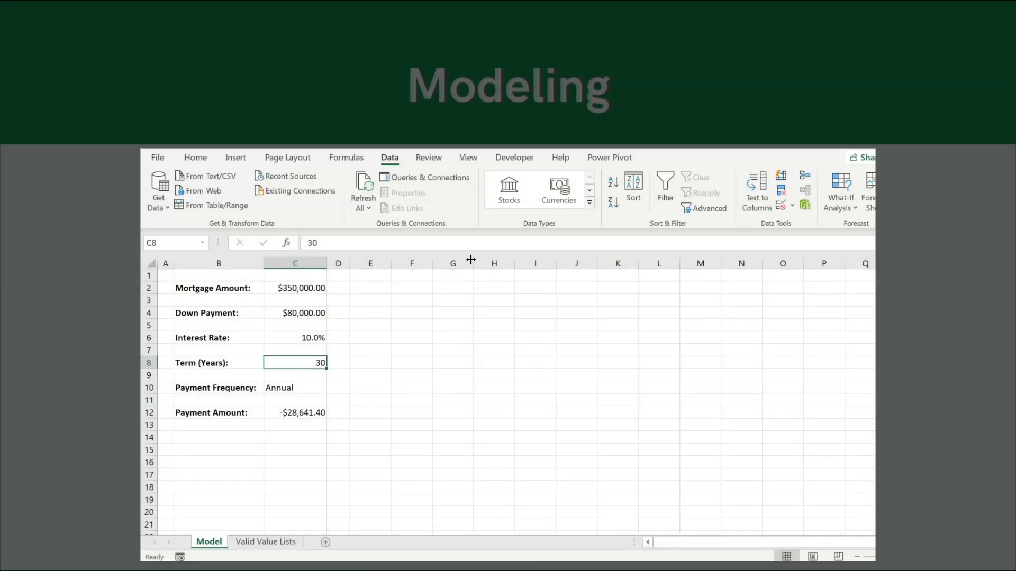
# Copy the Term (Years) label to the Valid Value Lists sheet and select the entire Model sheet.
pyautogui.click(218, 362)
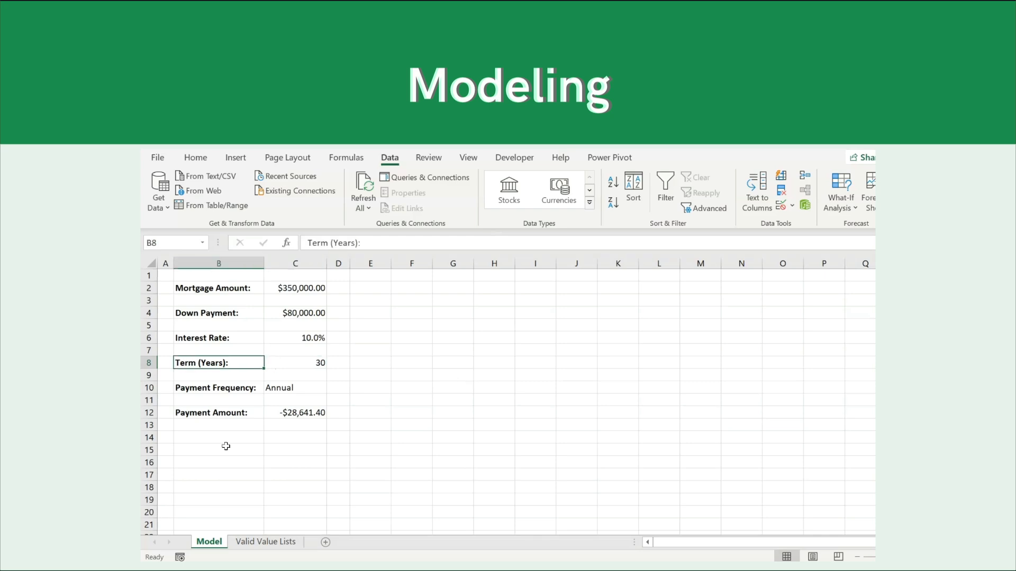
pyautogui.click(265, 542)
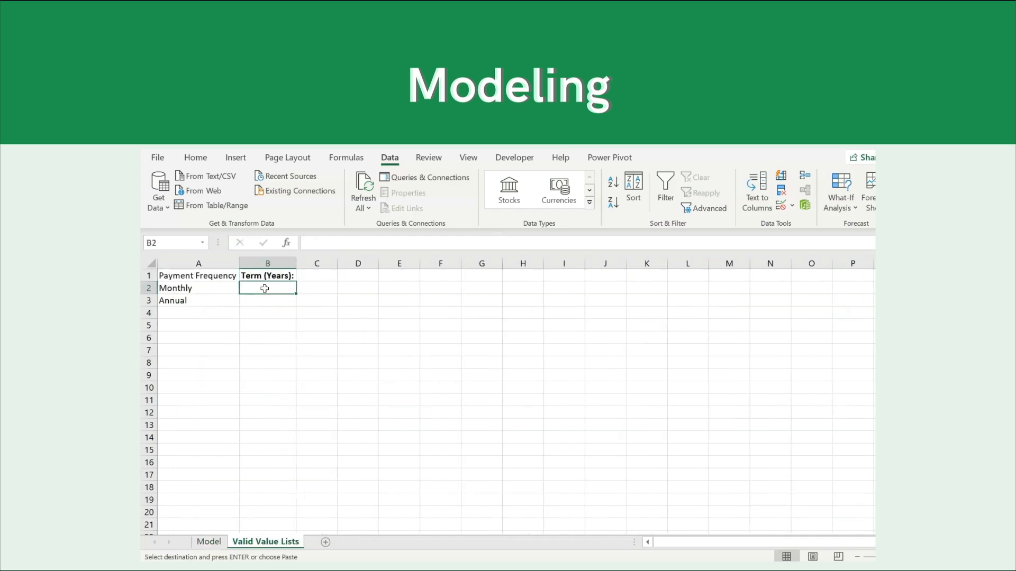
pyautogui.click(209, 542)
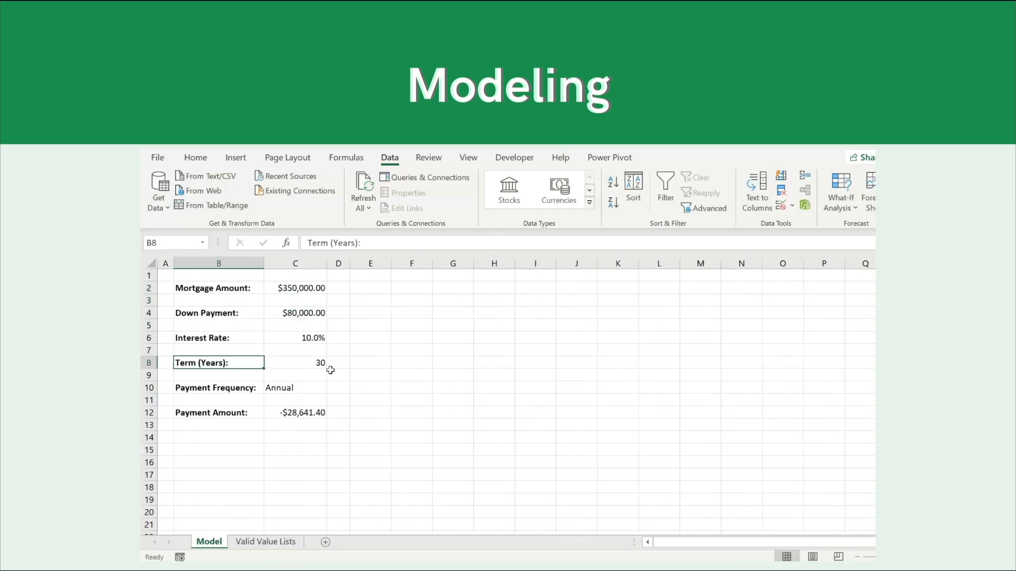
pyautogui.click(295, 363)
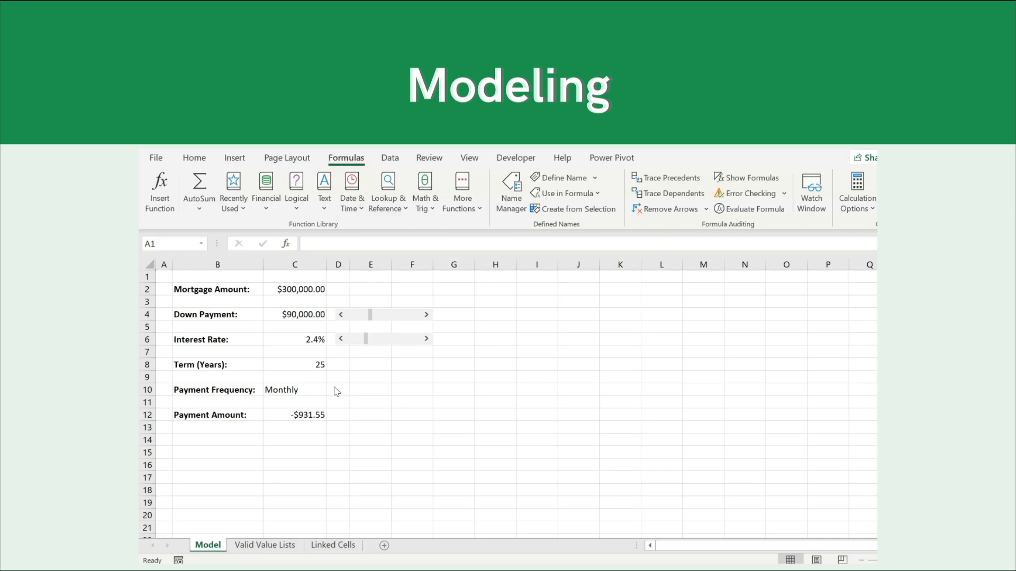
pyautogui.click(194, 158)
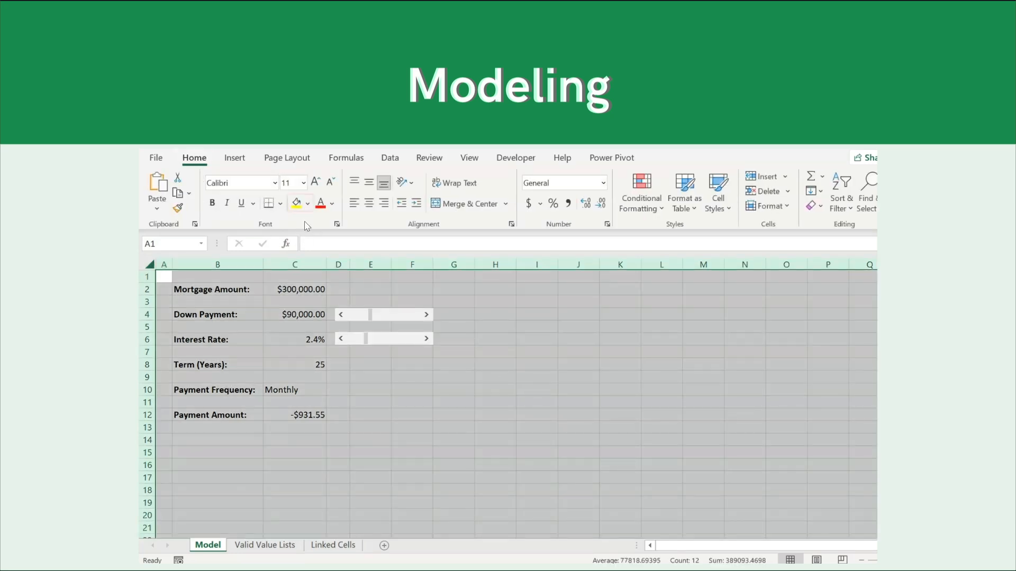
pyautogui.click(309, 204)
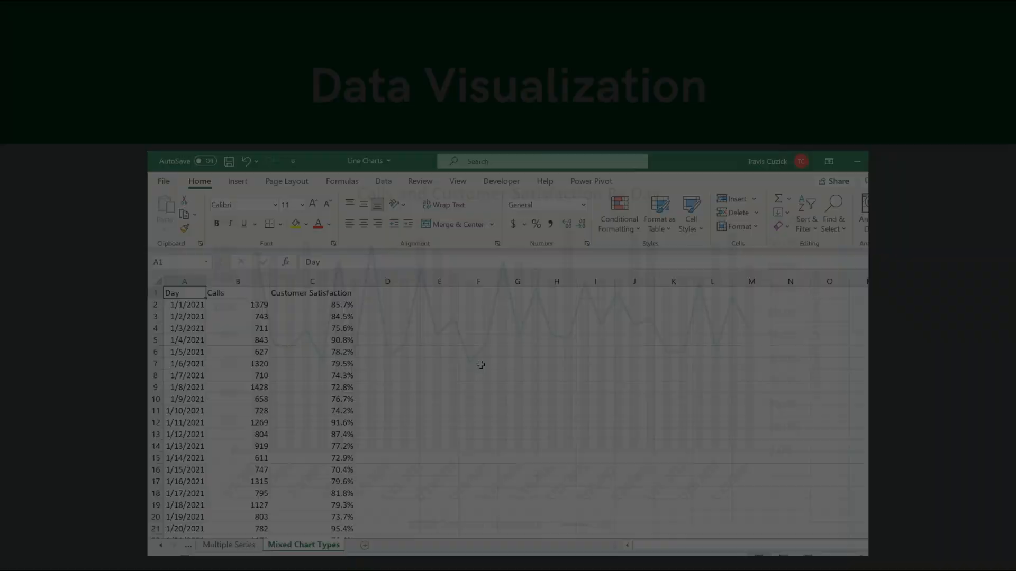
# Insert a line chart plotting Calls (B2:B32) with dates A2:A32 as axis labels.
pyautogui.click(237, 182)
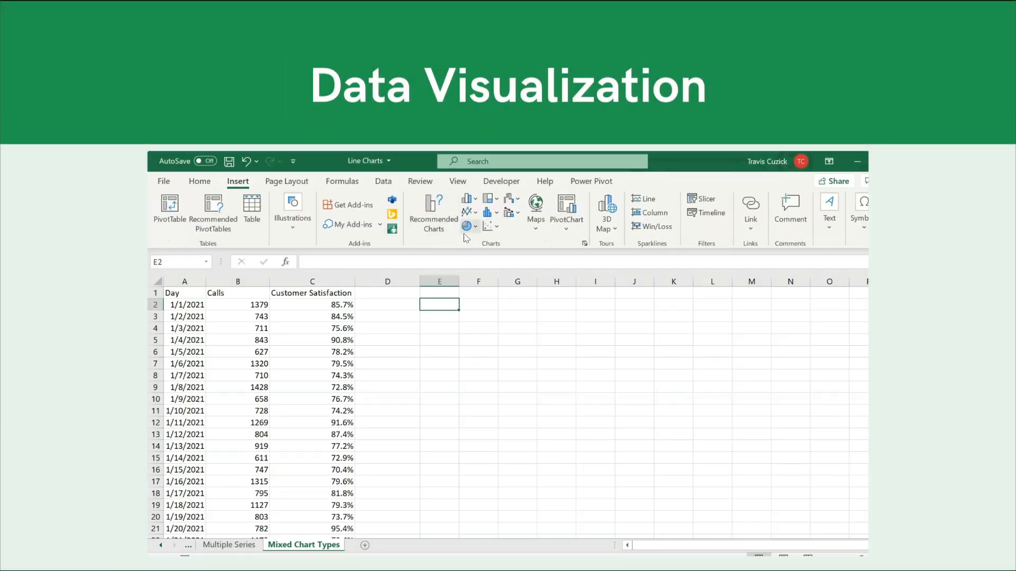
pyautogui.click(465, 212)
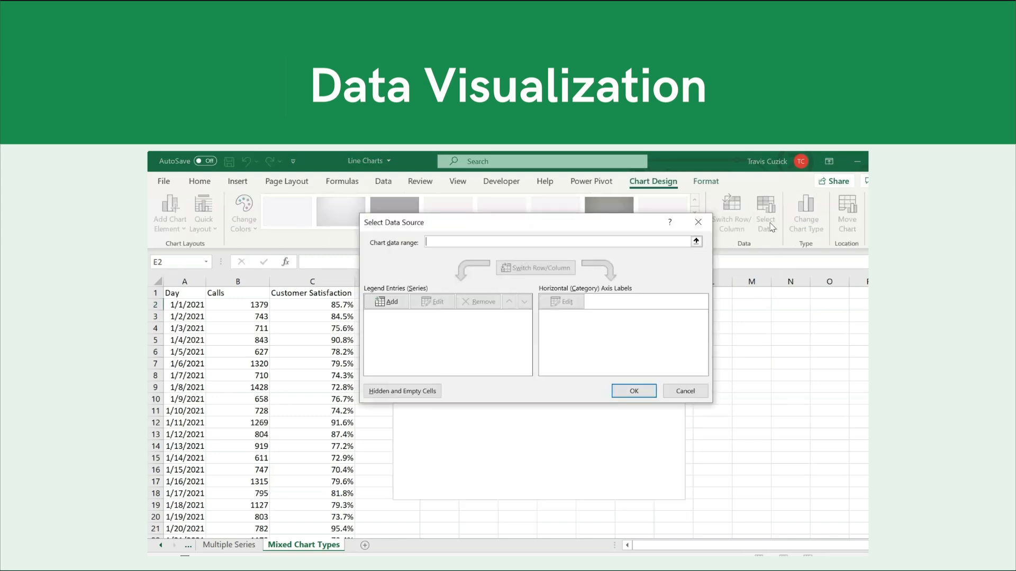
pyautogui.click(390, 301)
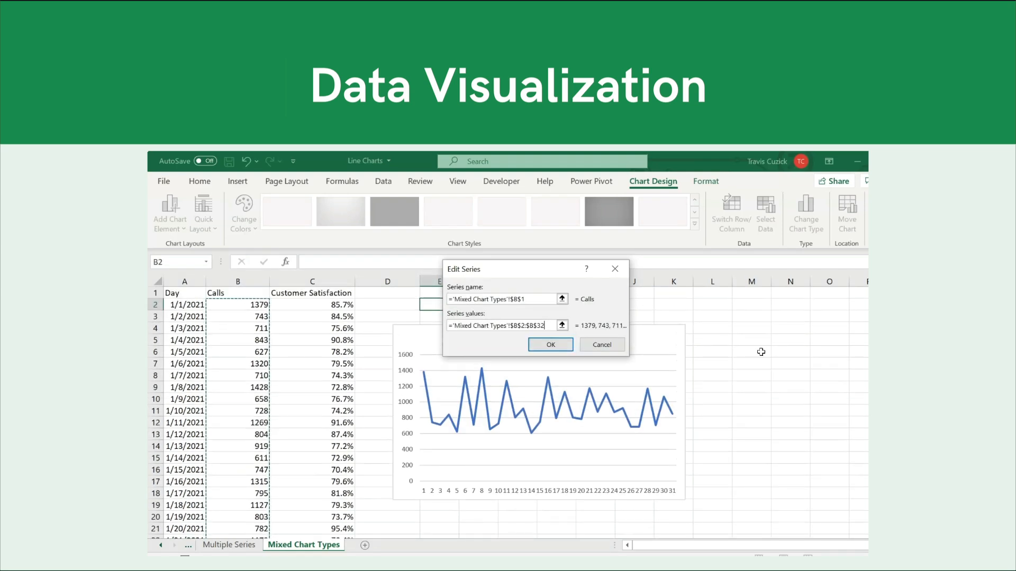
pyautogui.click(550, 344)
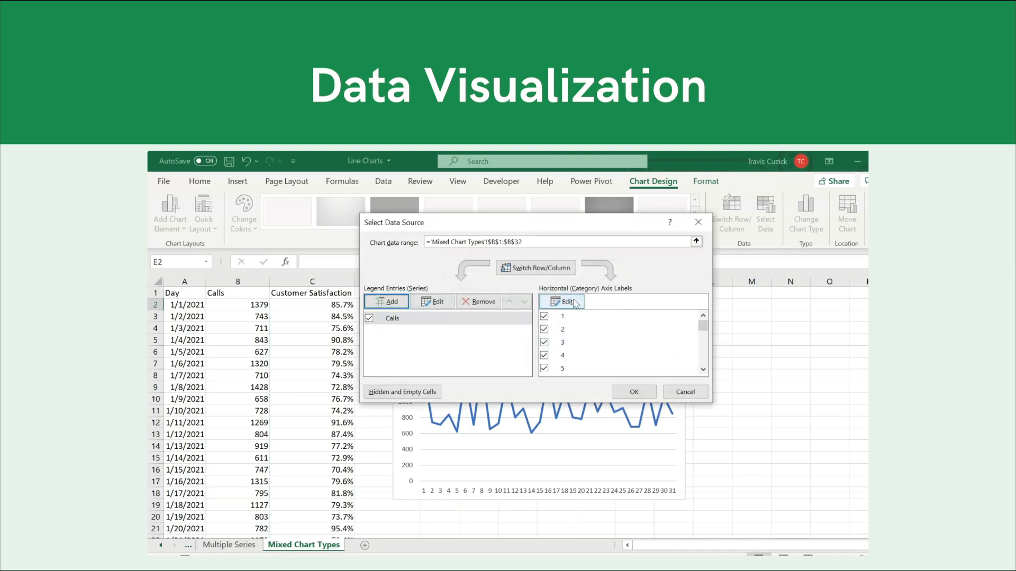
pyautogui.click(633, 392)
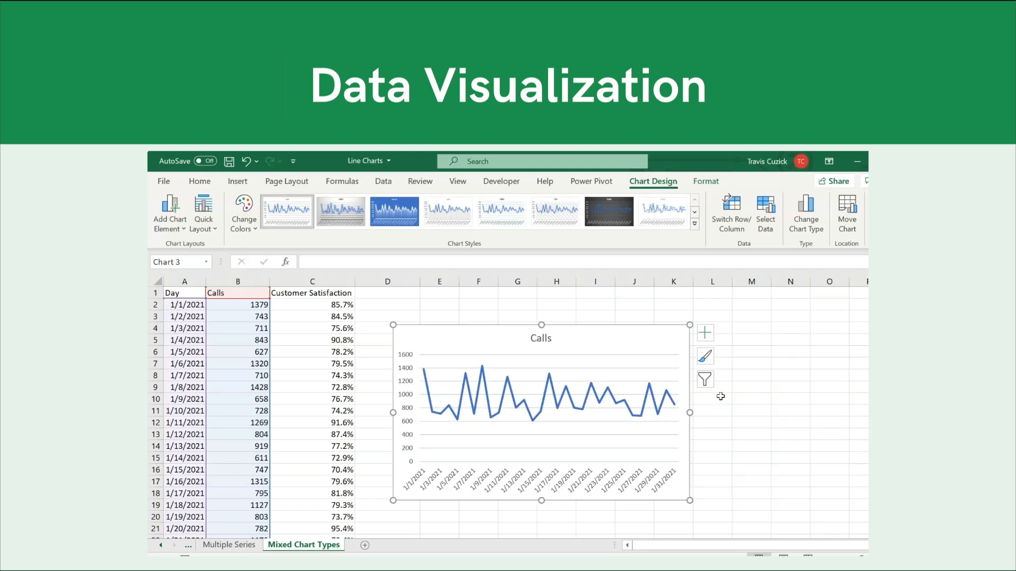
# Add the Customer Satisfaction series to the chart and plot it on a secondary axis.
pyautogui.click(765, 213)
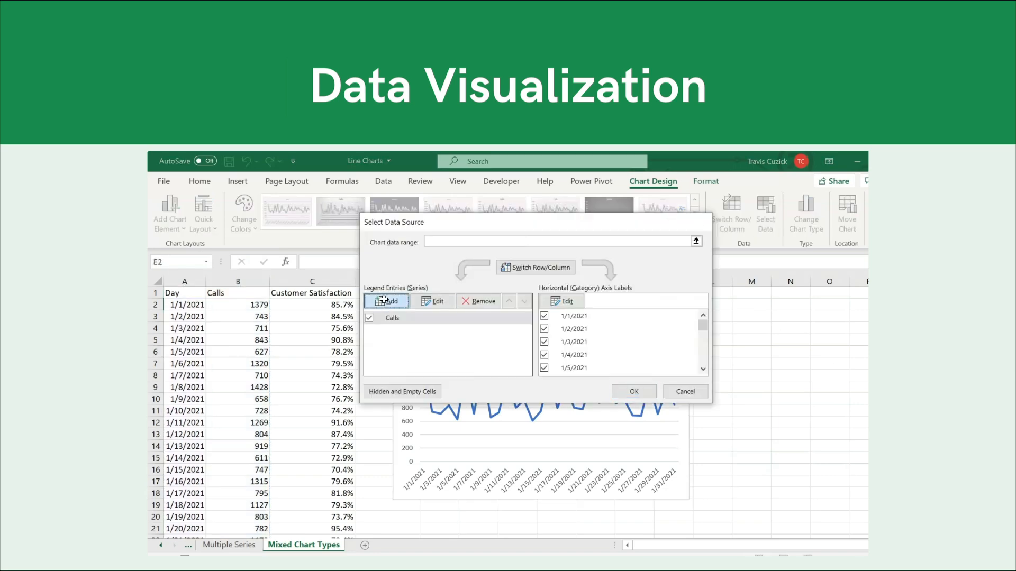
pyautogui.click(386, 300)
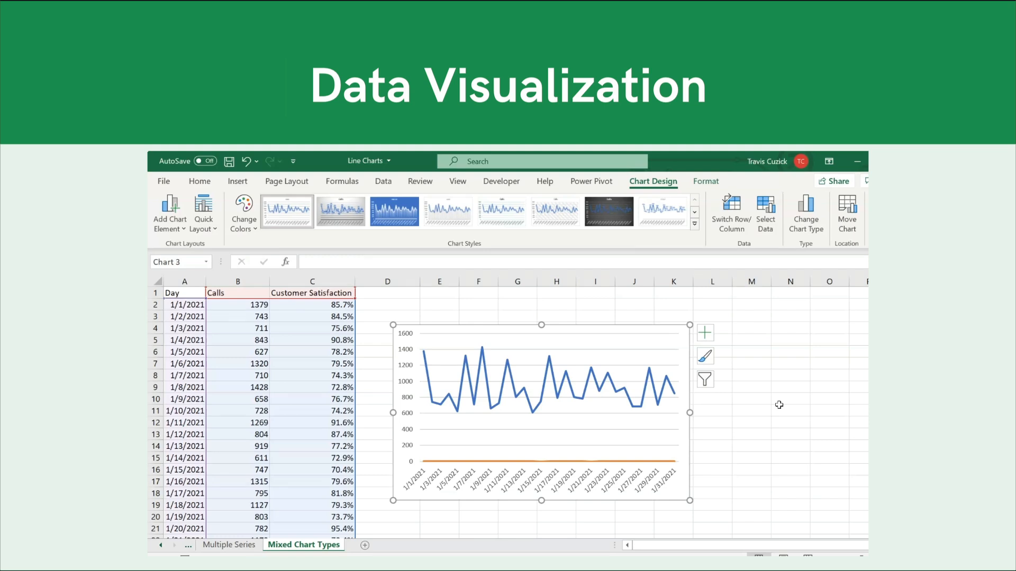
pyautogui.moveTo(606, 467)
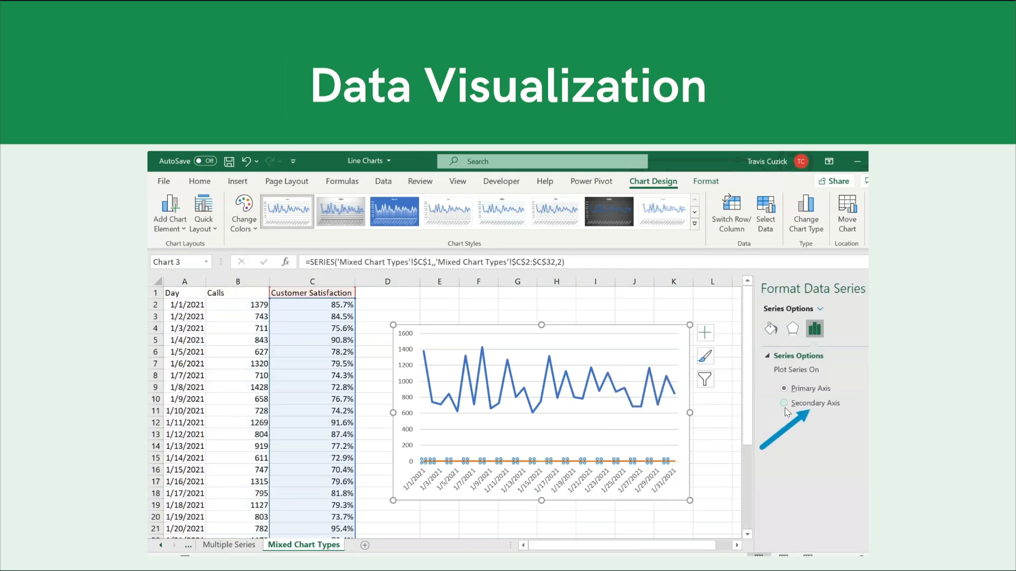
pyautogui.click(784, 403)
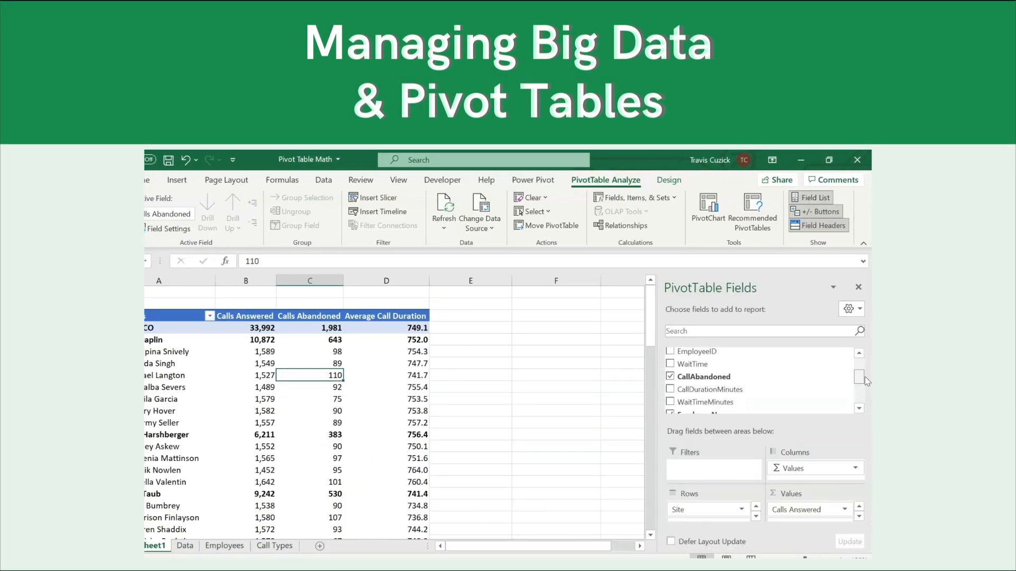
# Tick Service Level Met in the PivotTable field list to add a Sum of Service Level Met column.
pyautogui.scroll(-3)
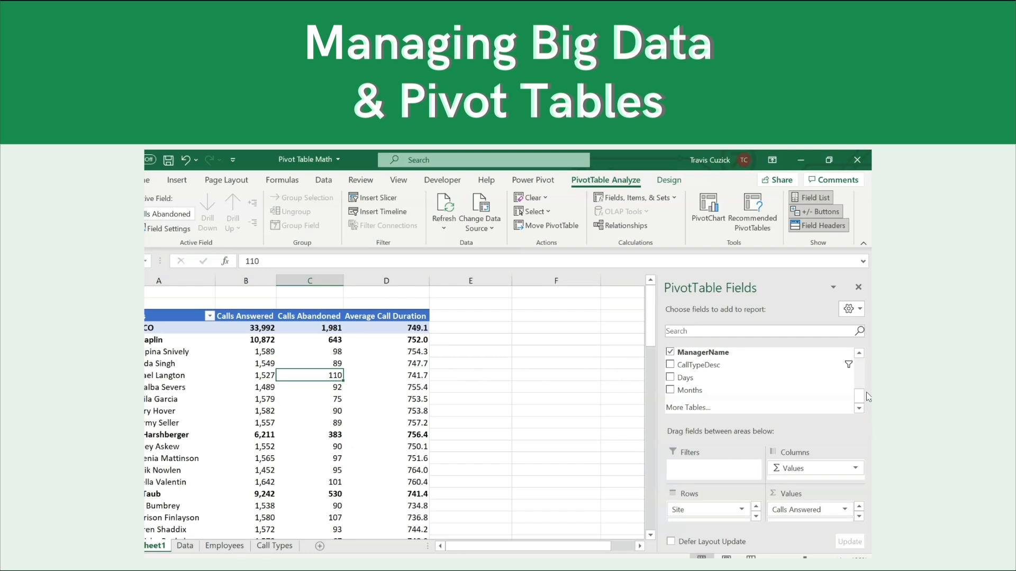
pyautogui.moveTo(627, 182)
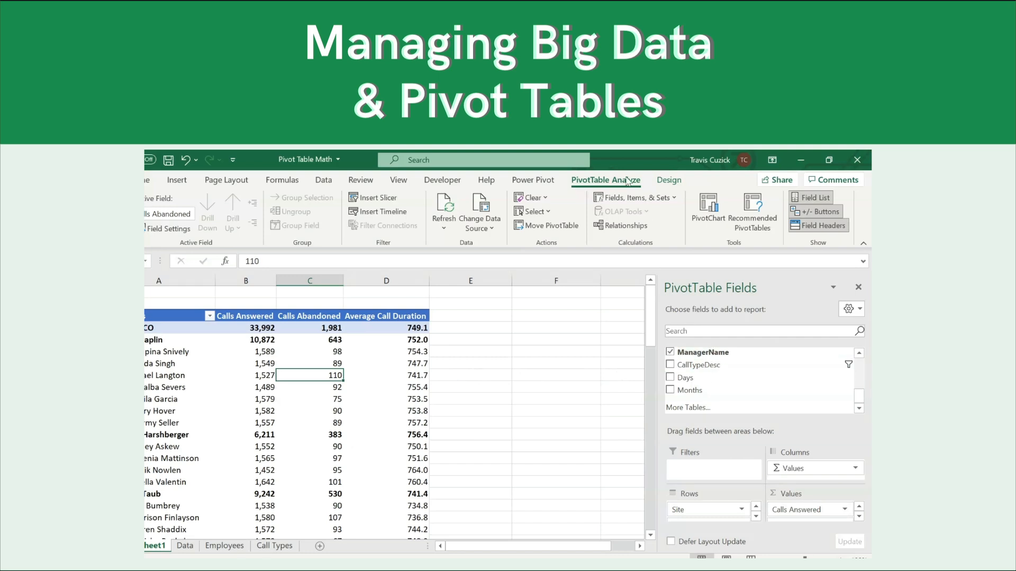
pyautogui.scroll(-3)
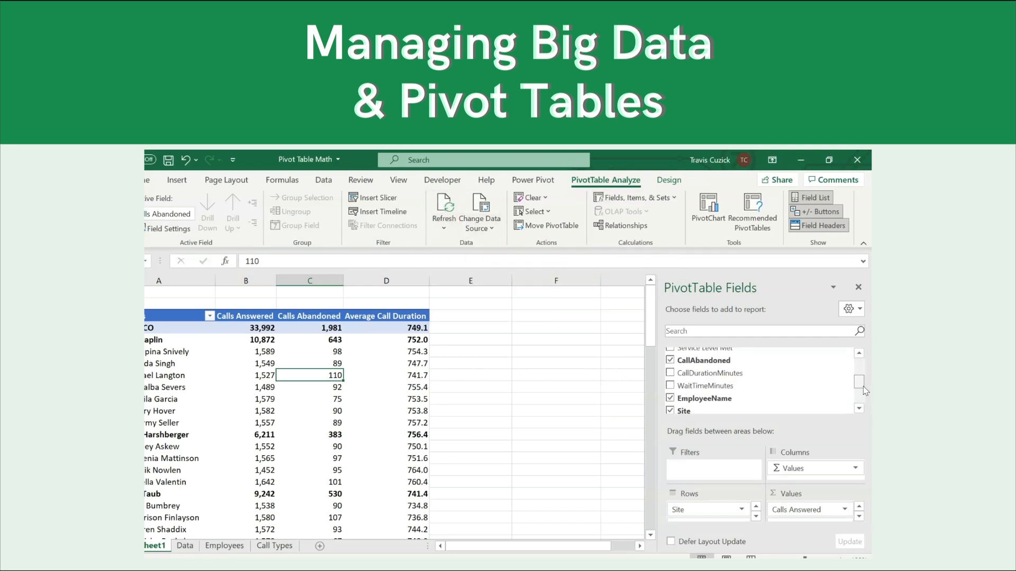
pyautogui.click(671, 370)
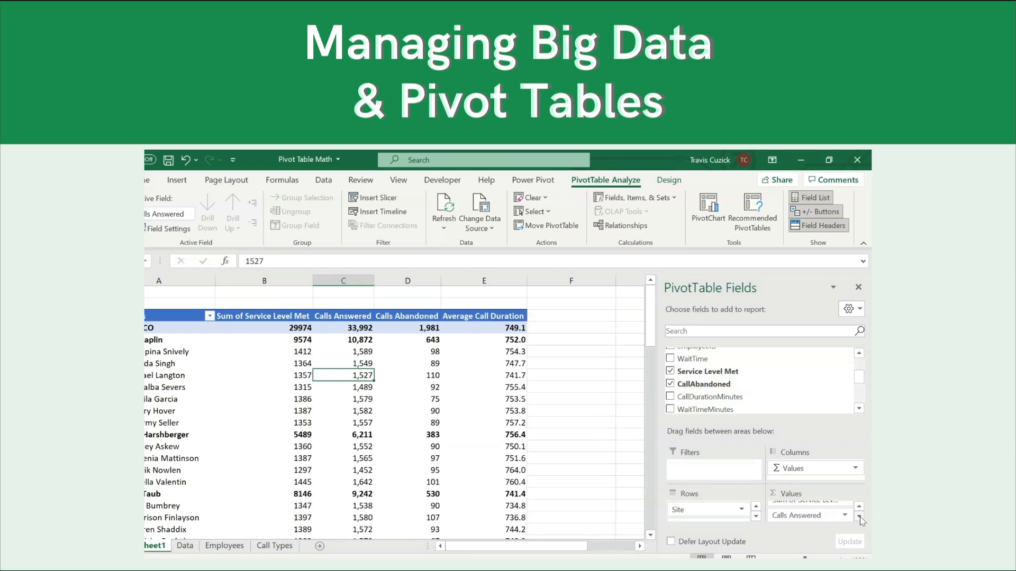
pyautogui.click(671, 384)
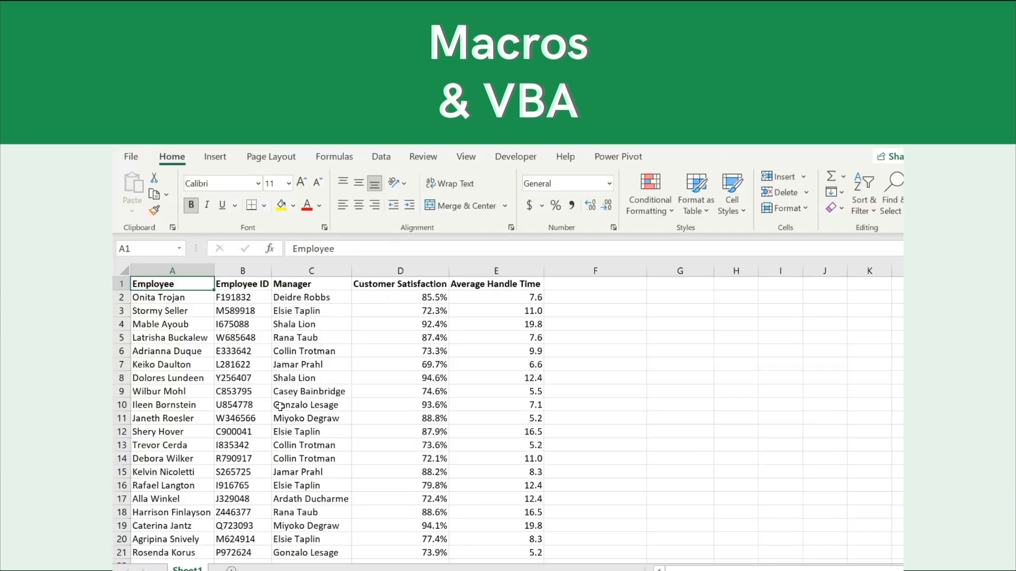
pyautogui.moveTo(311, 297)
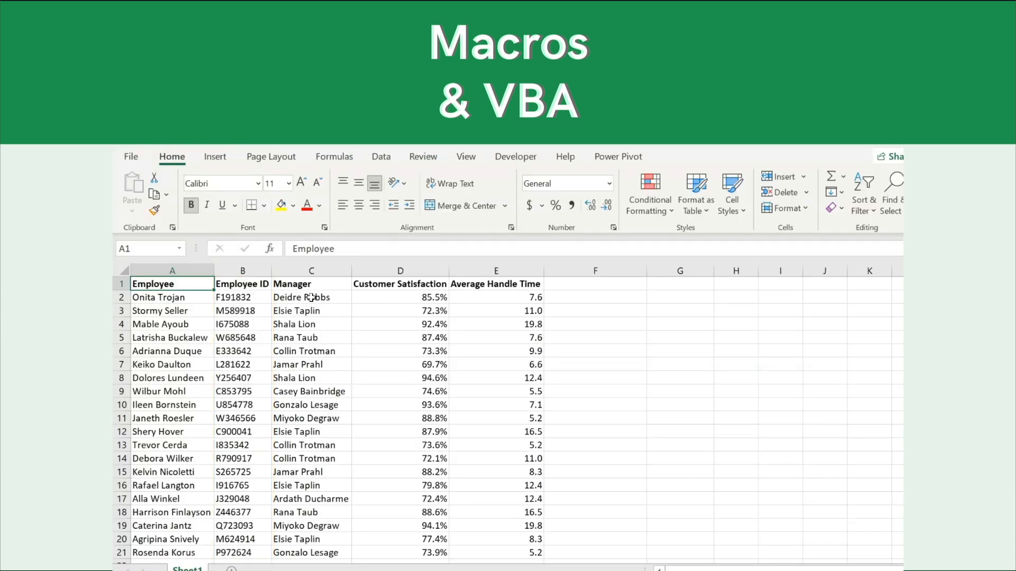